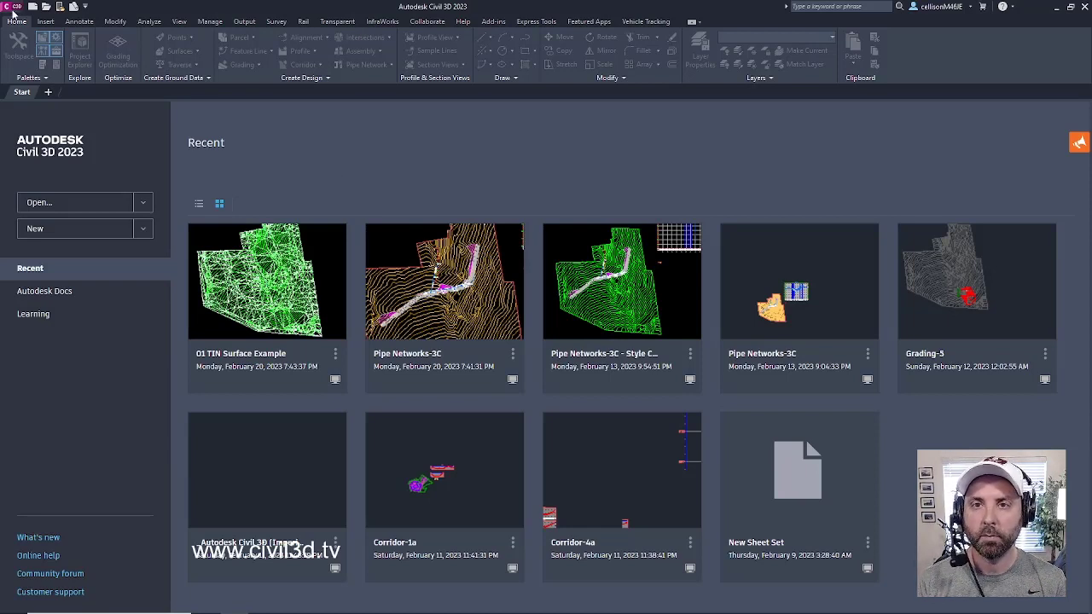
- Create a new drawing from the Surface template in the 0012 Civil 3D 2023 Surface Essentials folder
left_click(11, 6)
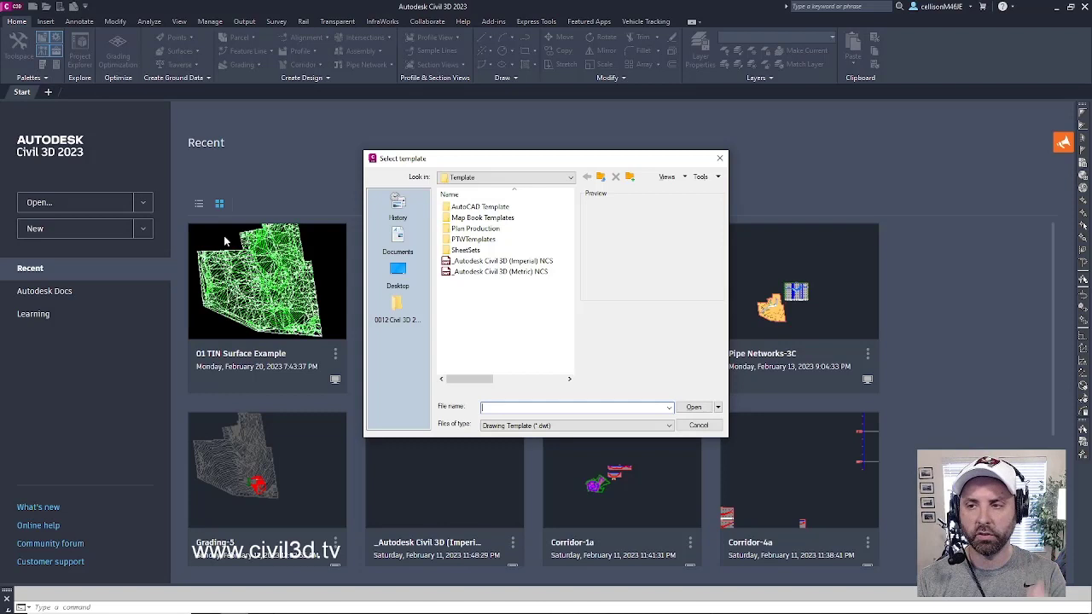
mouse_move(397, 307)
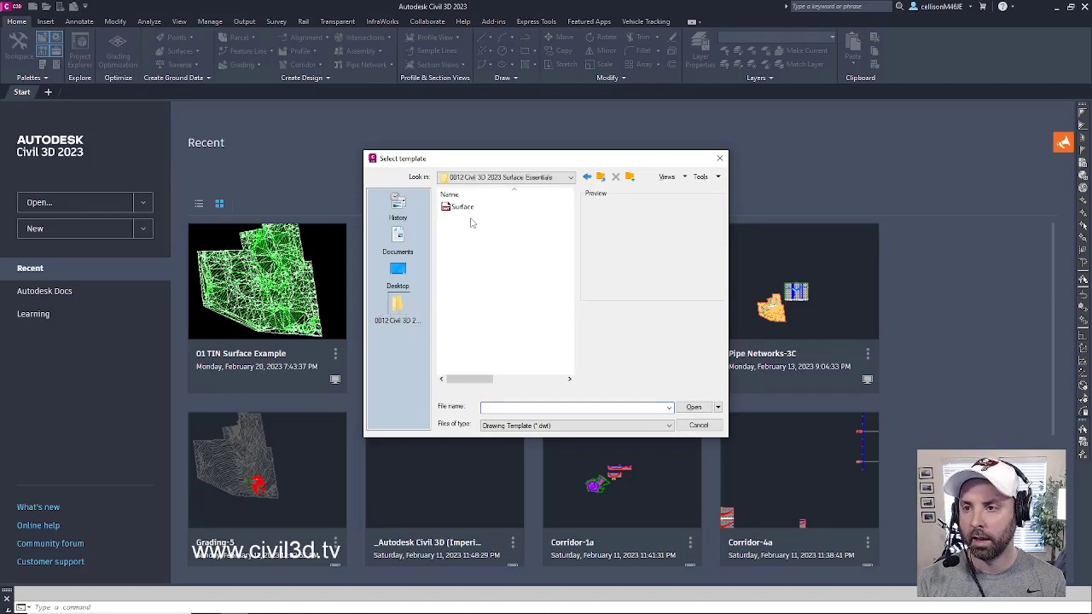
left_click(462, 206)
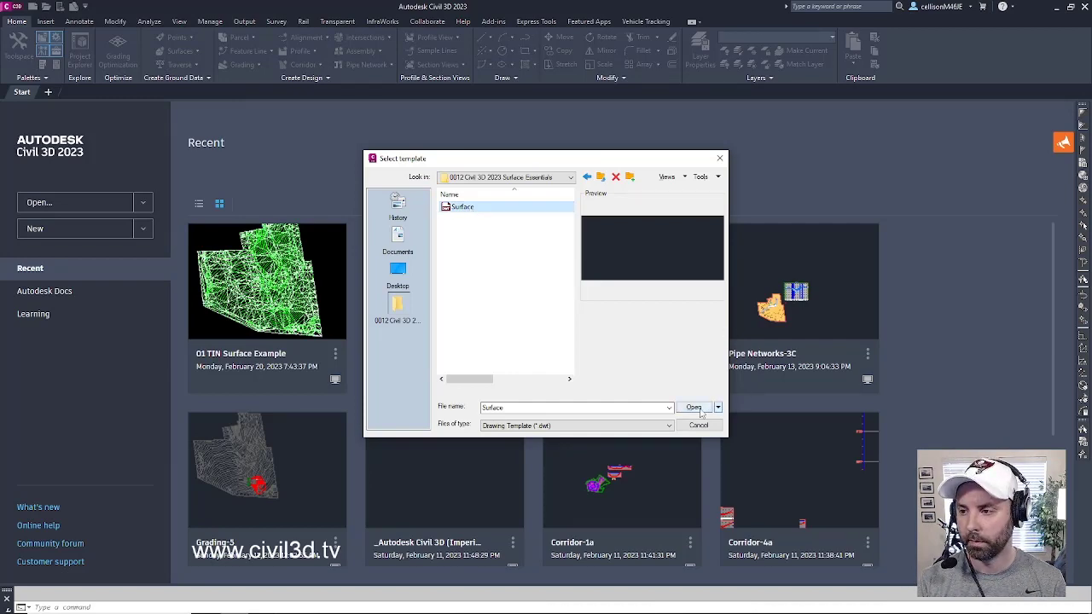
left_click(693, 407)
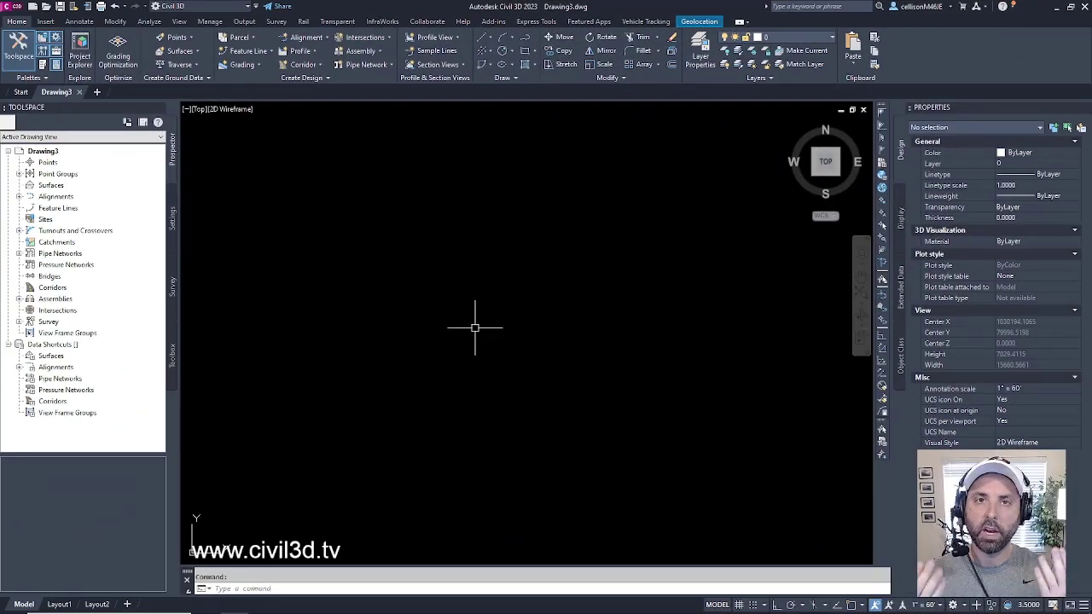
mouse_move(209, 170)
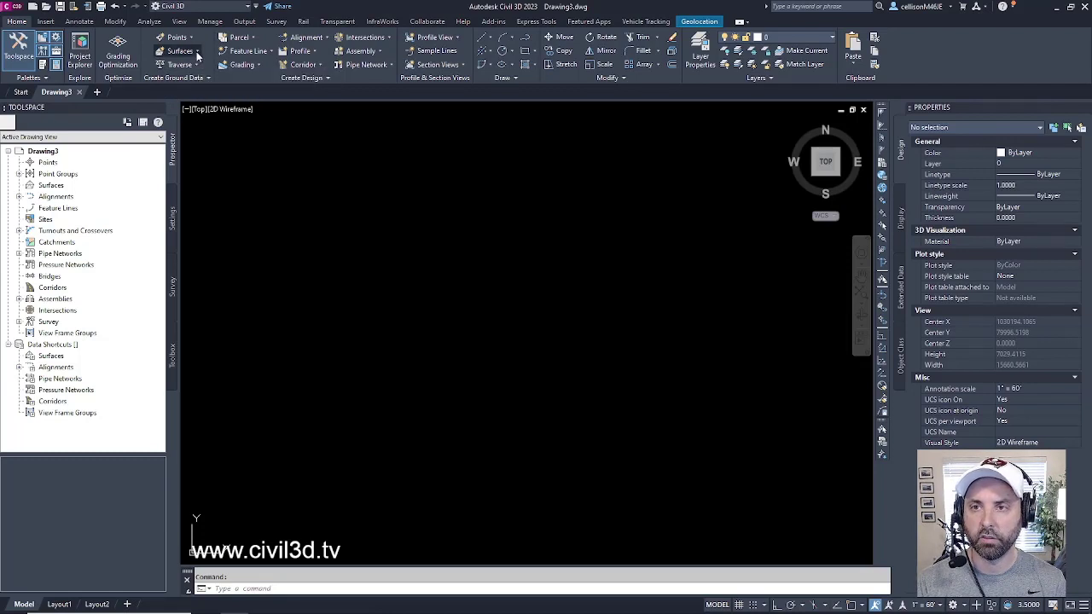
- Choose Create Surface from the Home tab's Surfaces dropdown
left_click(179, 51)
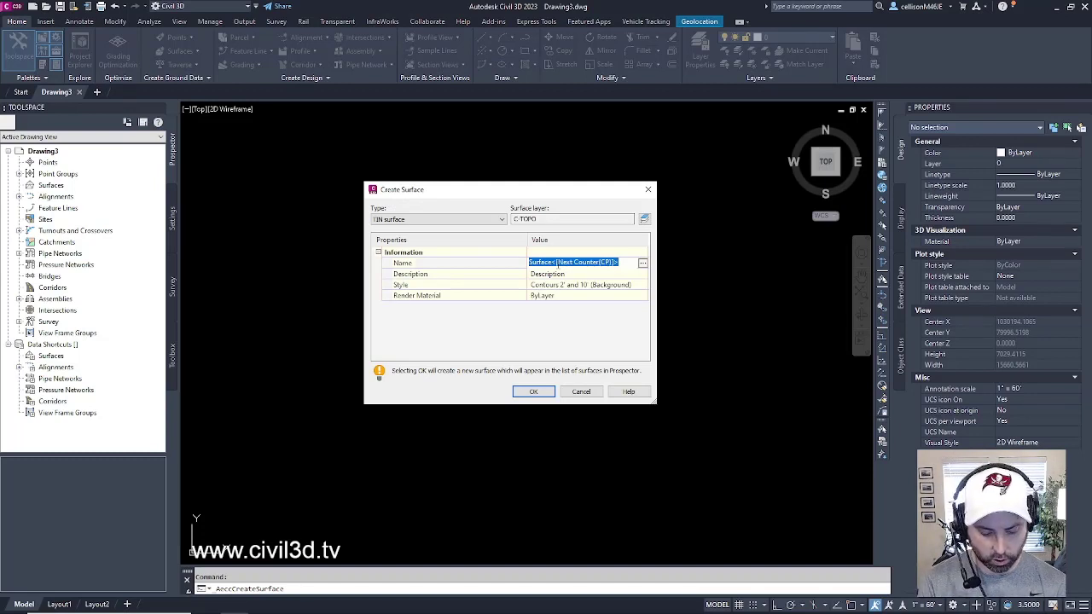
- Name the TIN surface EG and enter an existing ground surface description
type("EG")
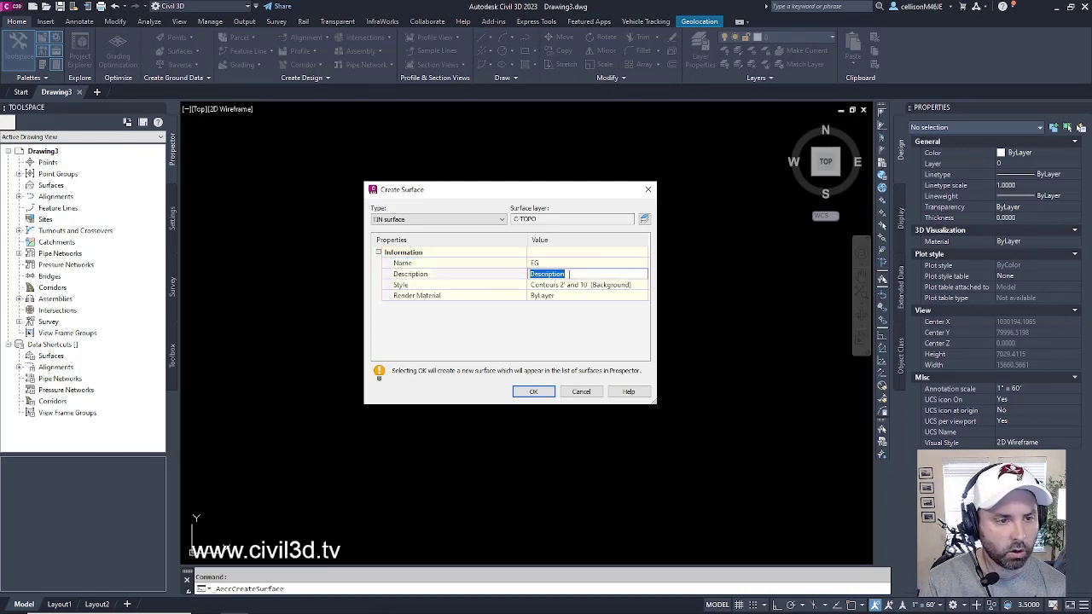
type("Existing Ground")
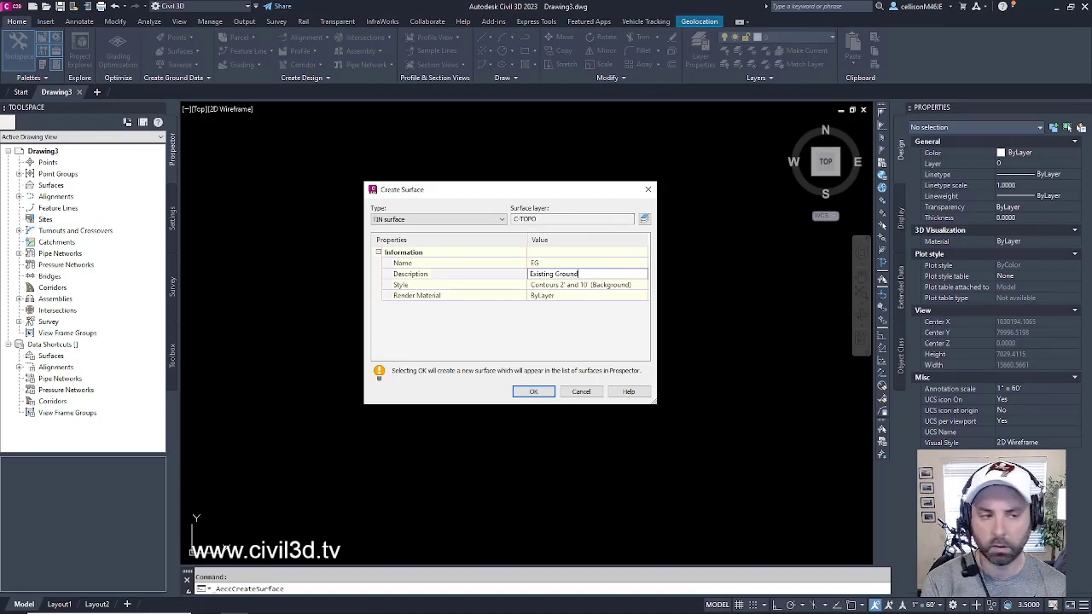
type("Surf")
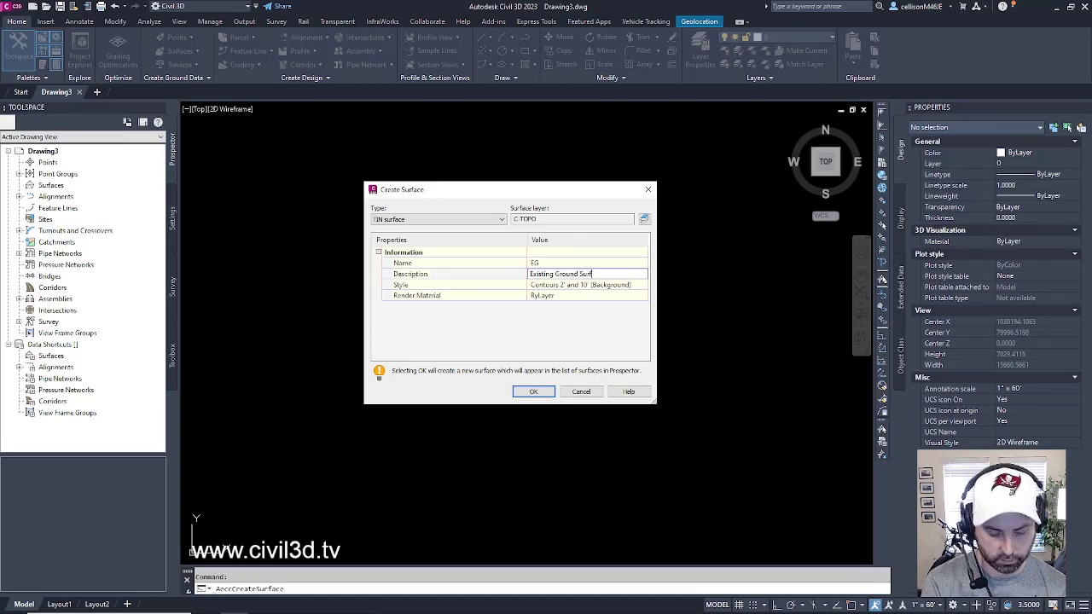
type("ace f")
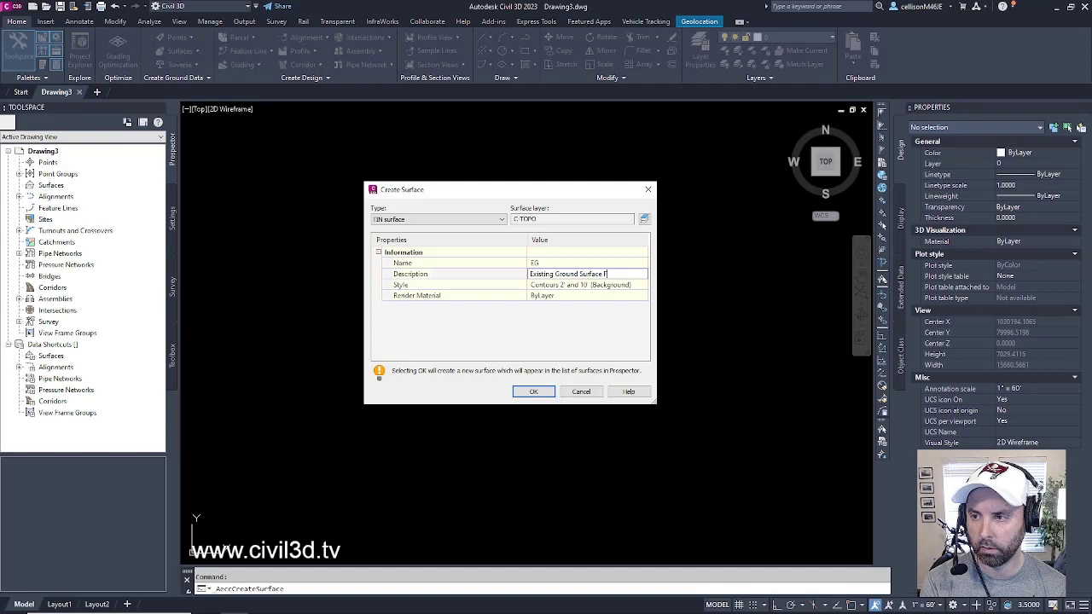
type("rom")
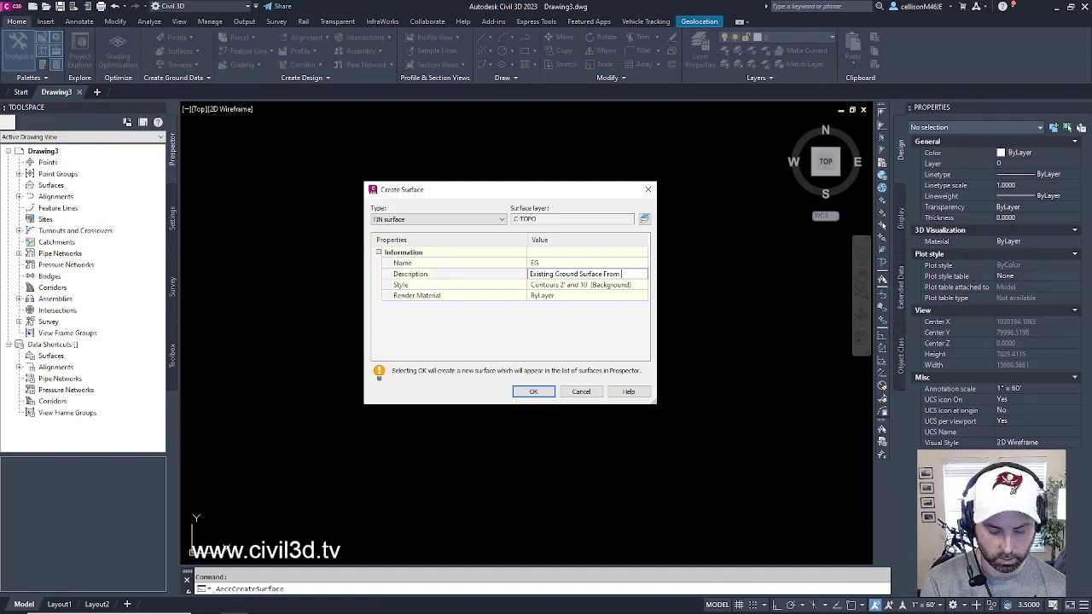
type("Impor")
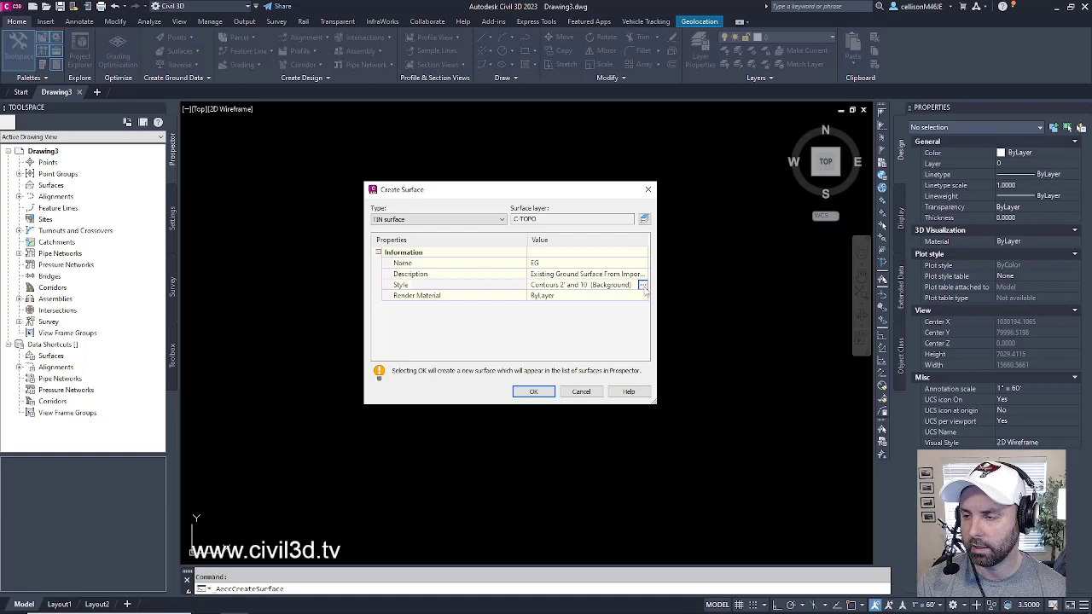
left_click(642, 284)
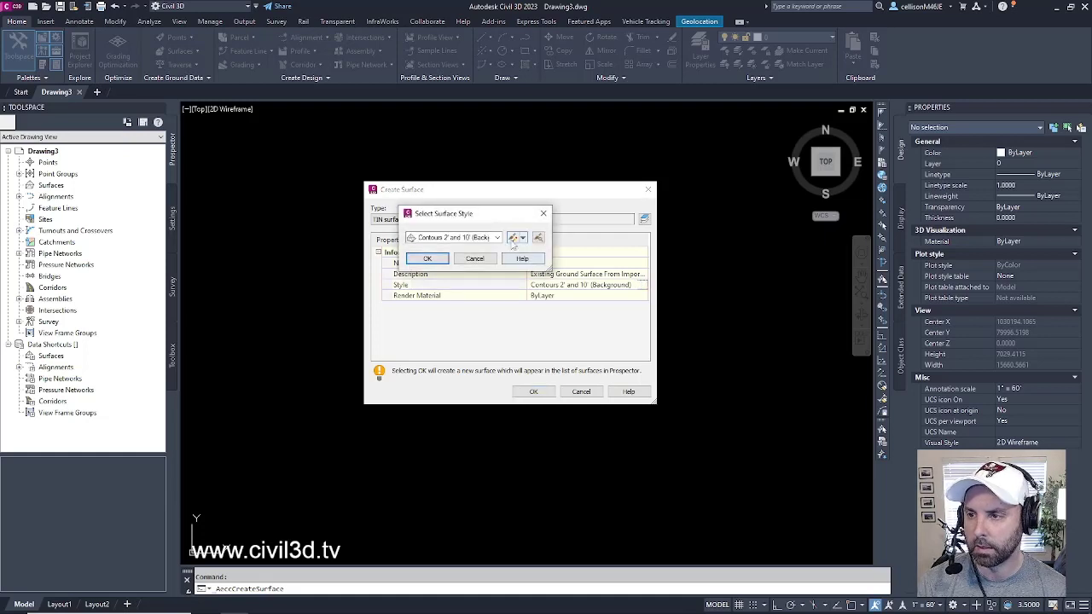
left_click(497, 237)
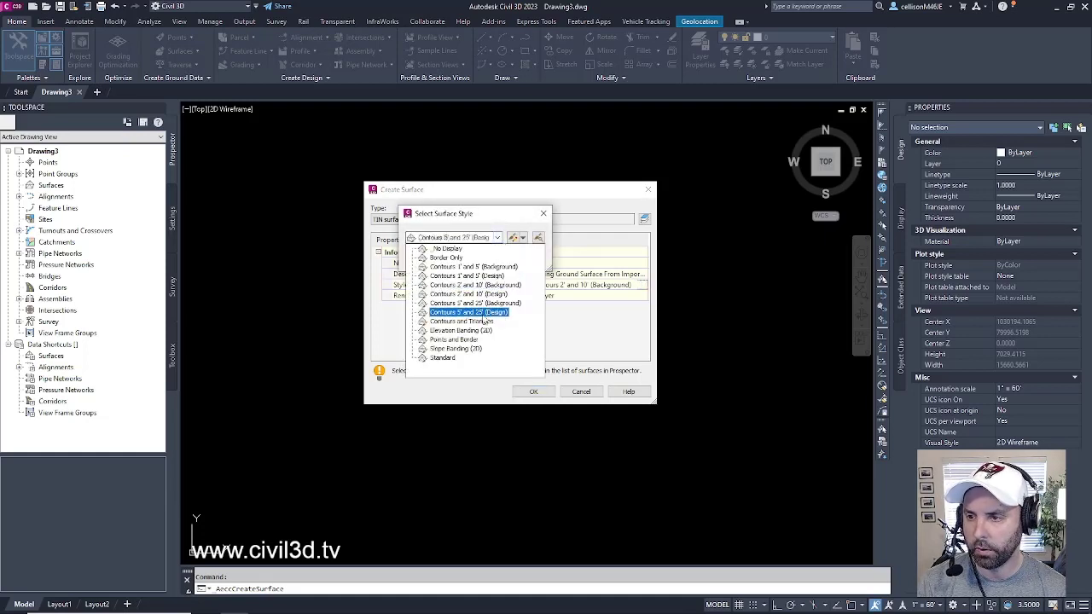
left_click(453, 339)
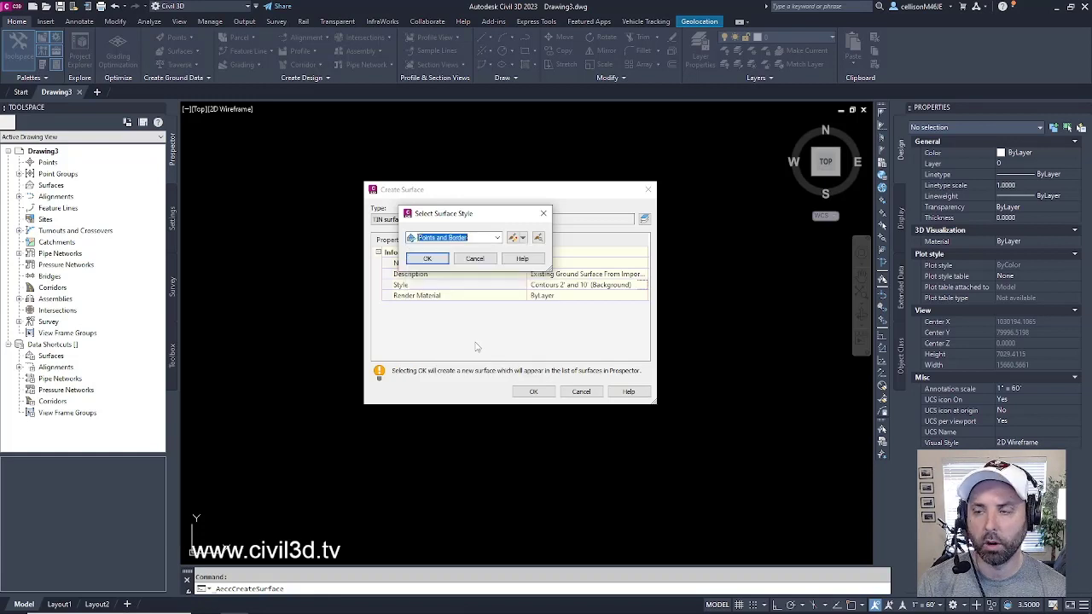
left_click(428, 258)
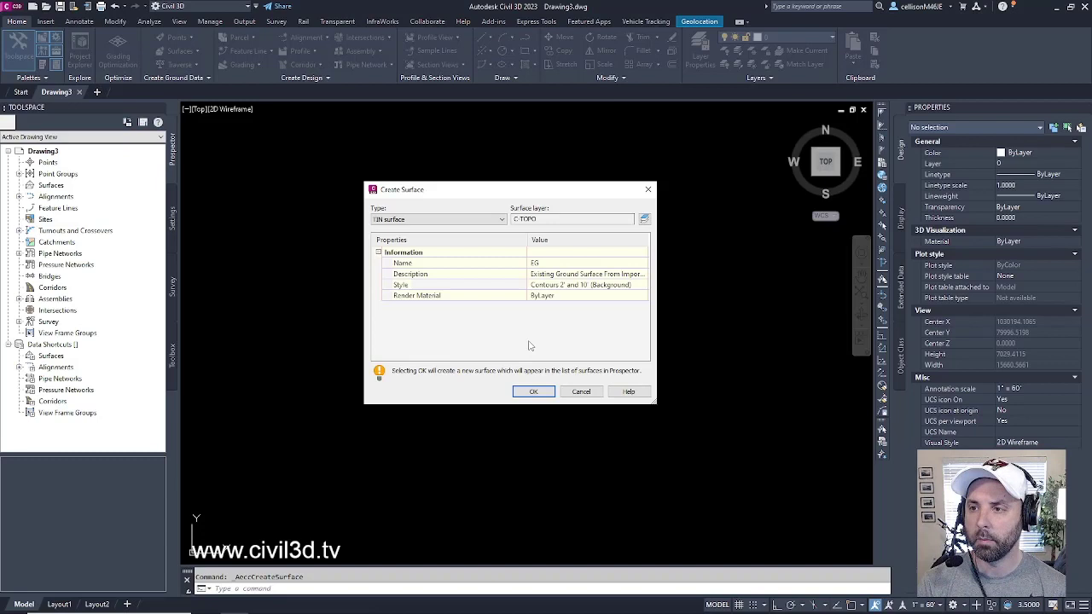
left_click(571, 219)
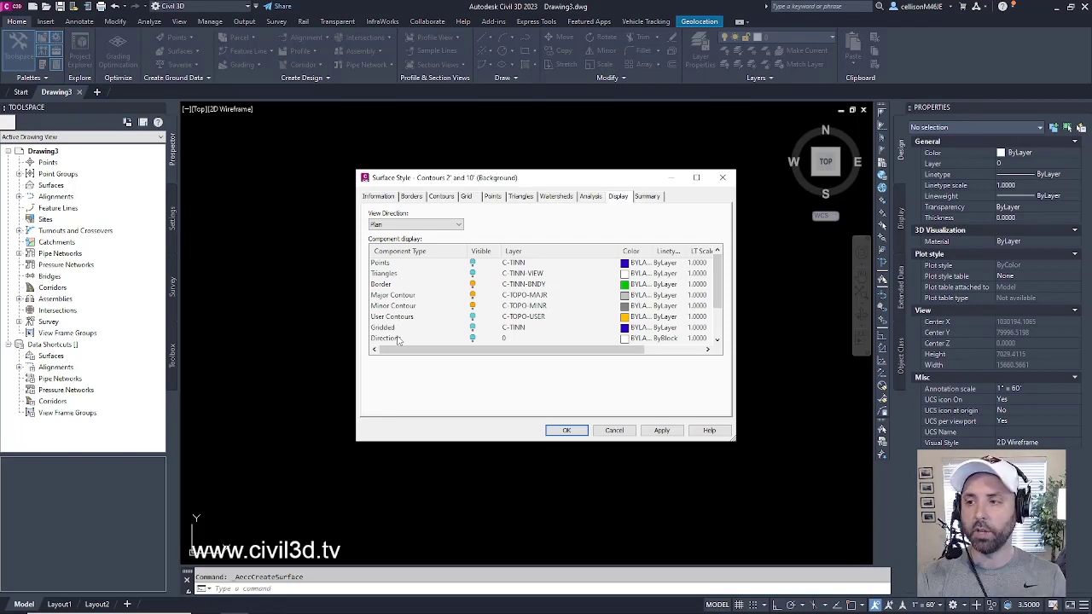
mouse_move(524, 300)
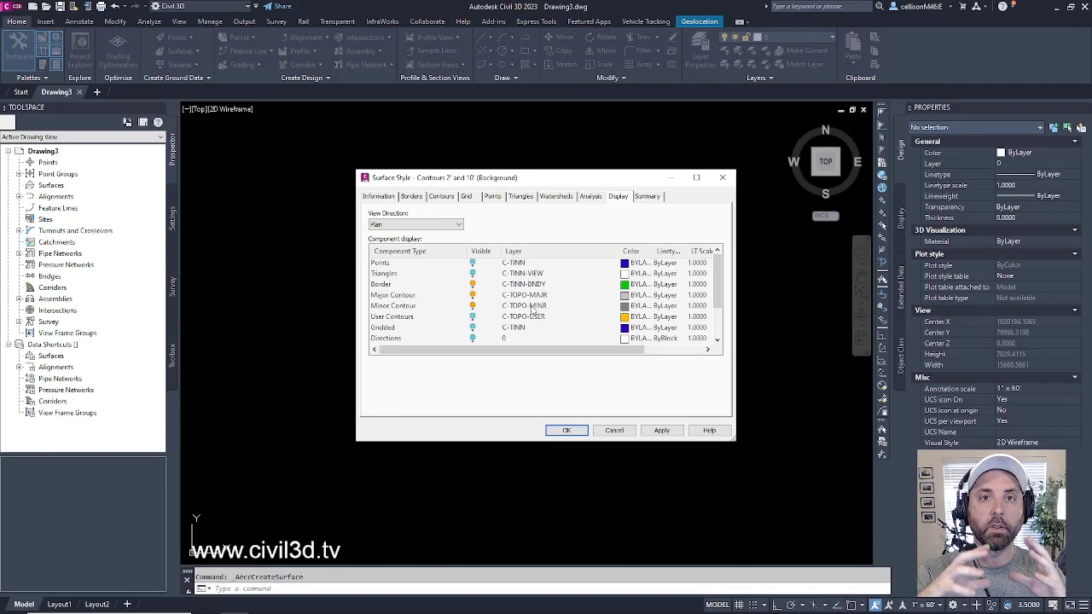
mouse_move(610, 426)
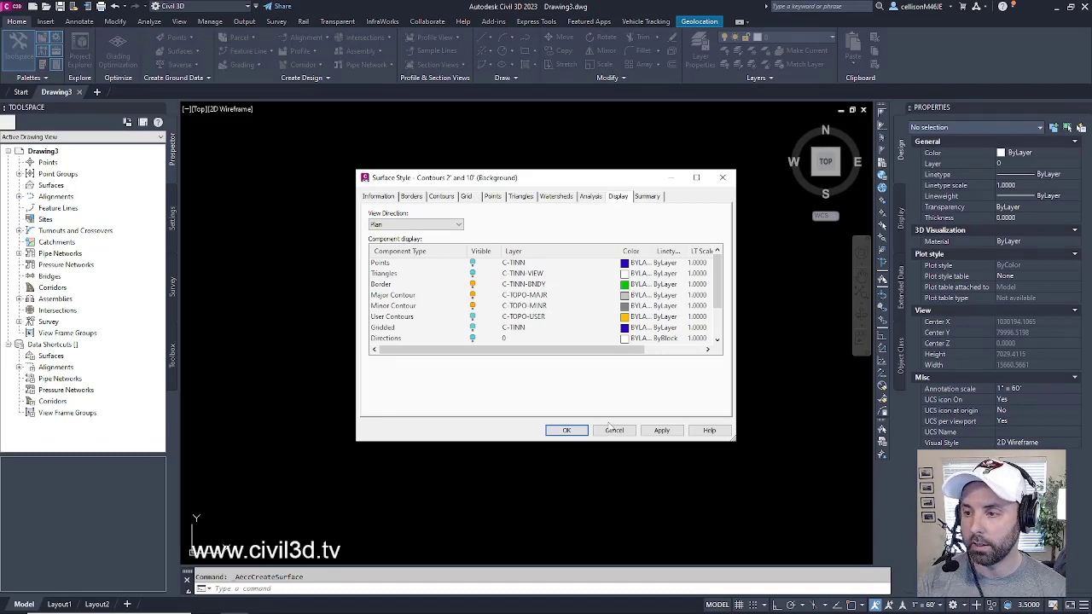
- Keep the Contours 2' and 10' (Background) style and create the EG TIN surface
left_click(567, 430)
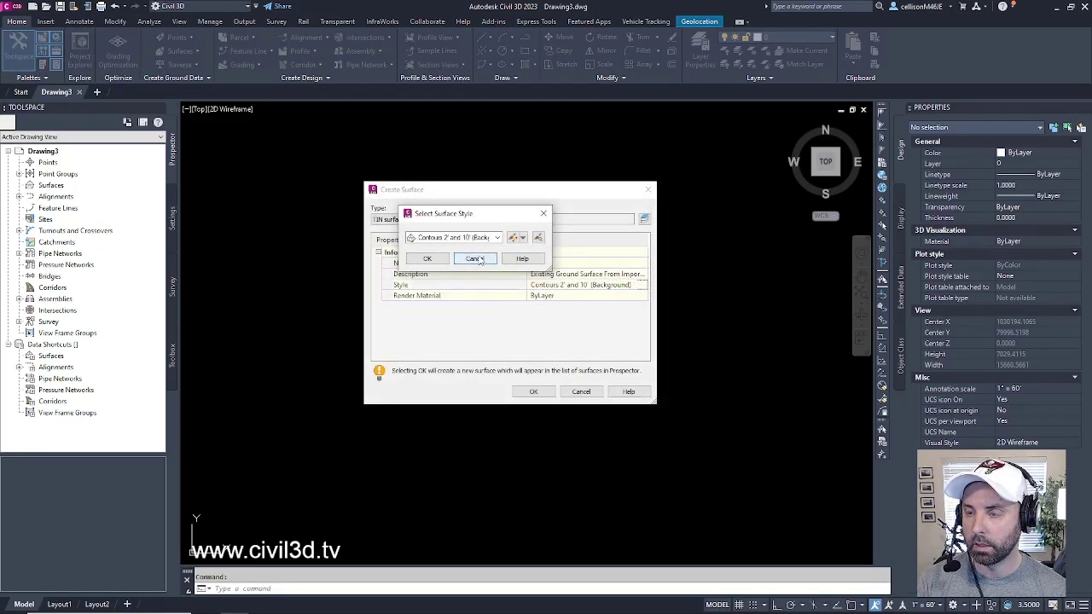
left_click(473, 258)
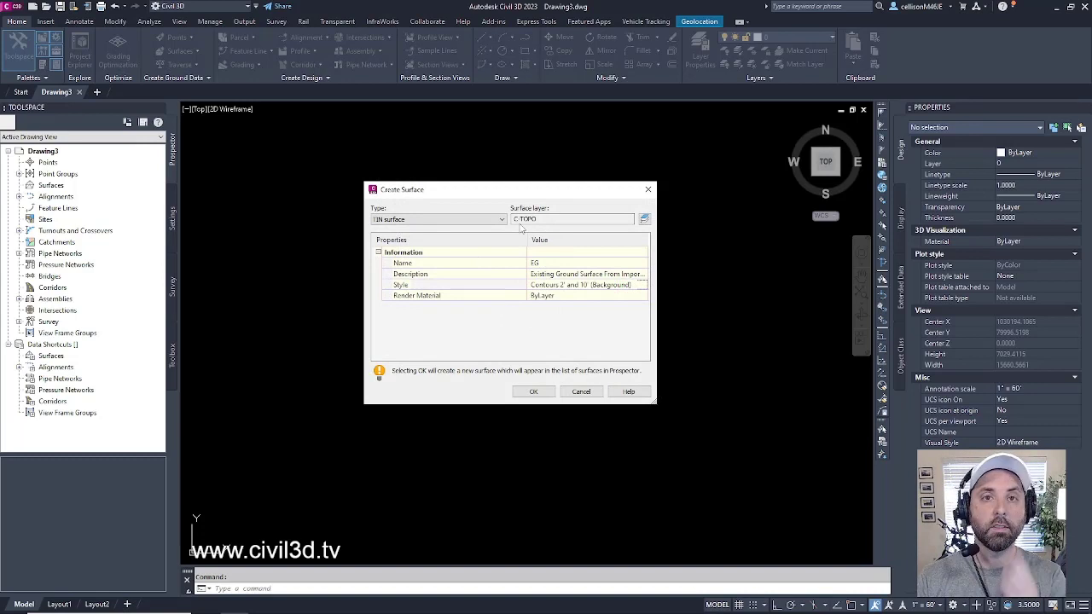
mouse_move(524, 228)
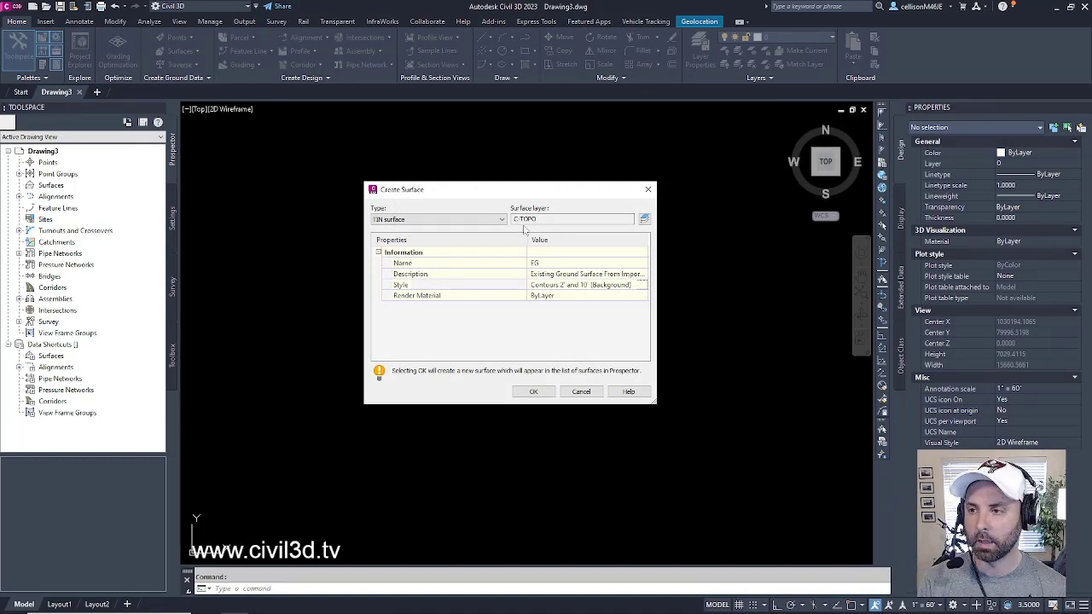
mouse_move(533, 391)
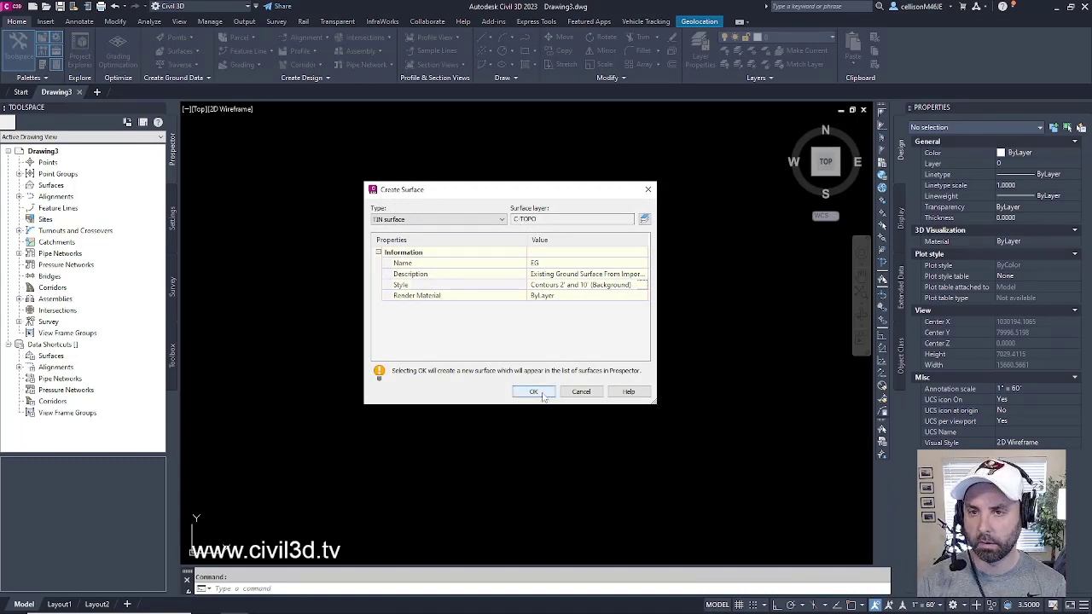
left_click(533, 392)
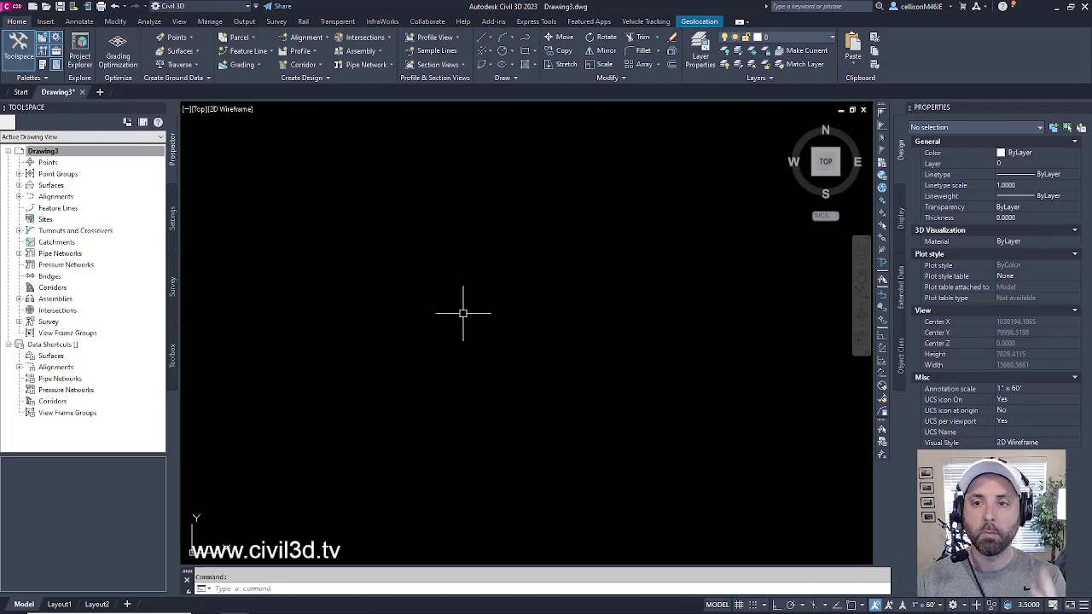
mouse_move(182, 205)
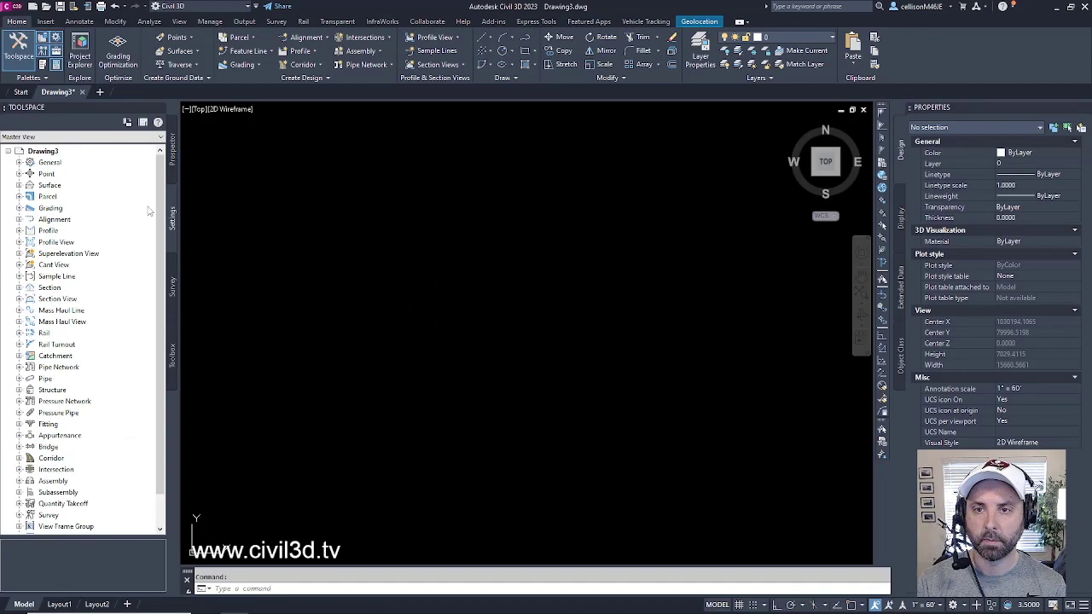
- Open Drawing3's Edit Drawing Settings and select the TIN Surface object layer value
right_click(43, 151)
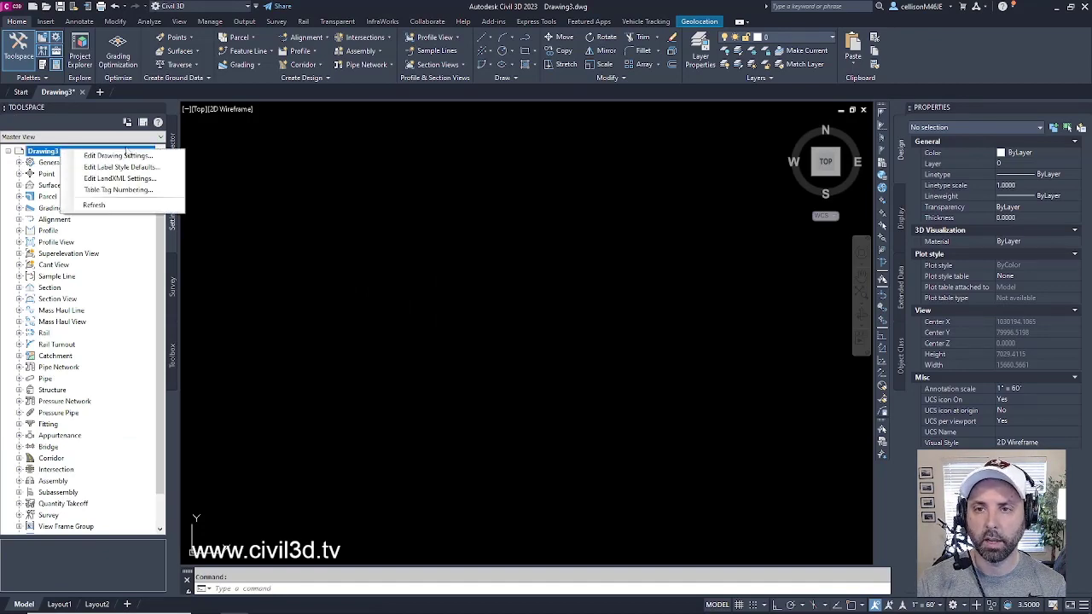
left_click(119, 156)
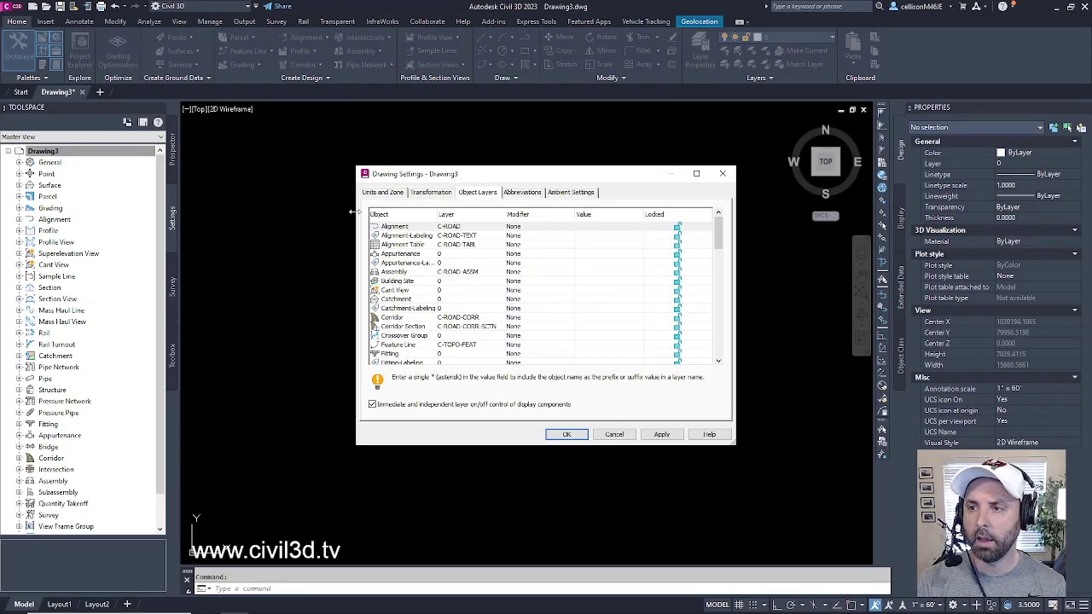
mouse_move(715, 235)
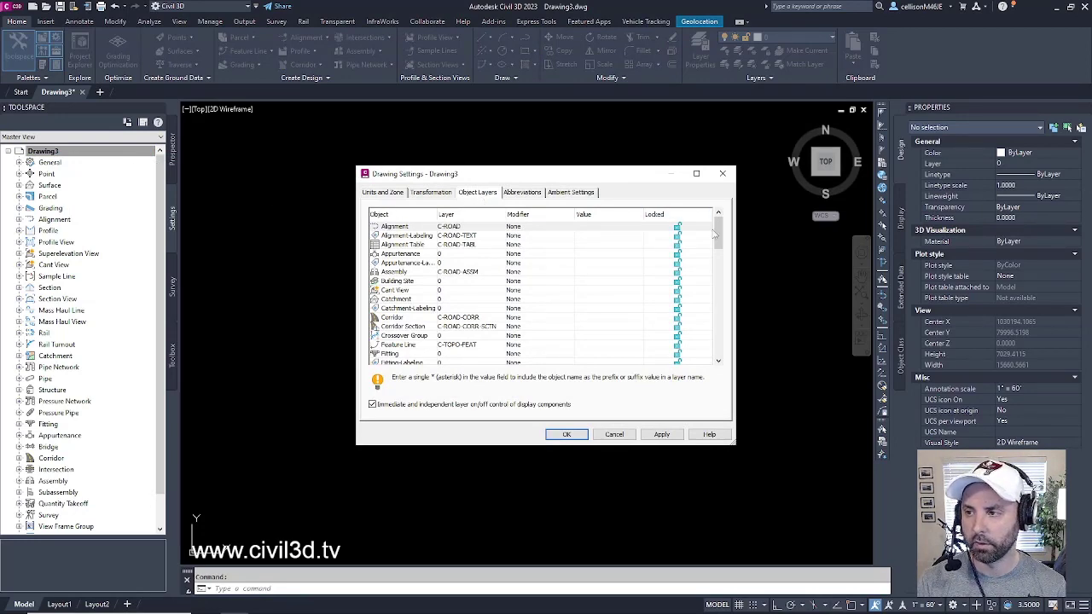
scroll("down", 3)
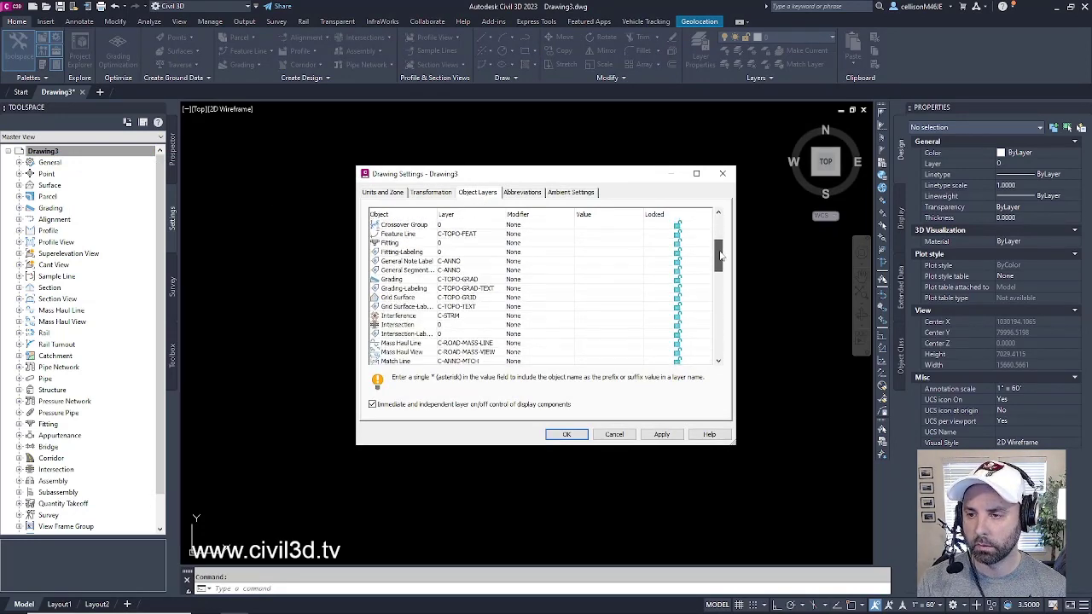
scroll("down", 3)
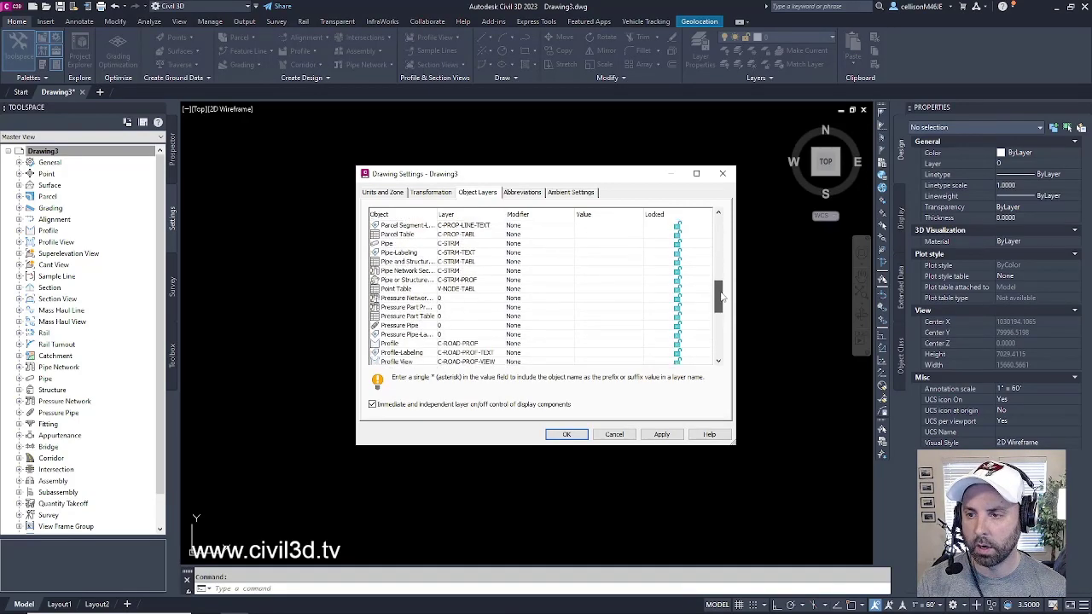
scroll("down", 3)
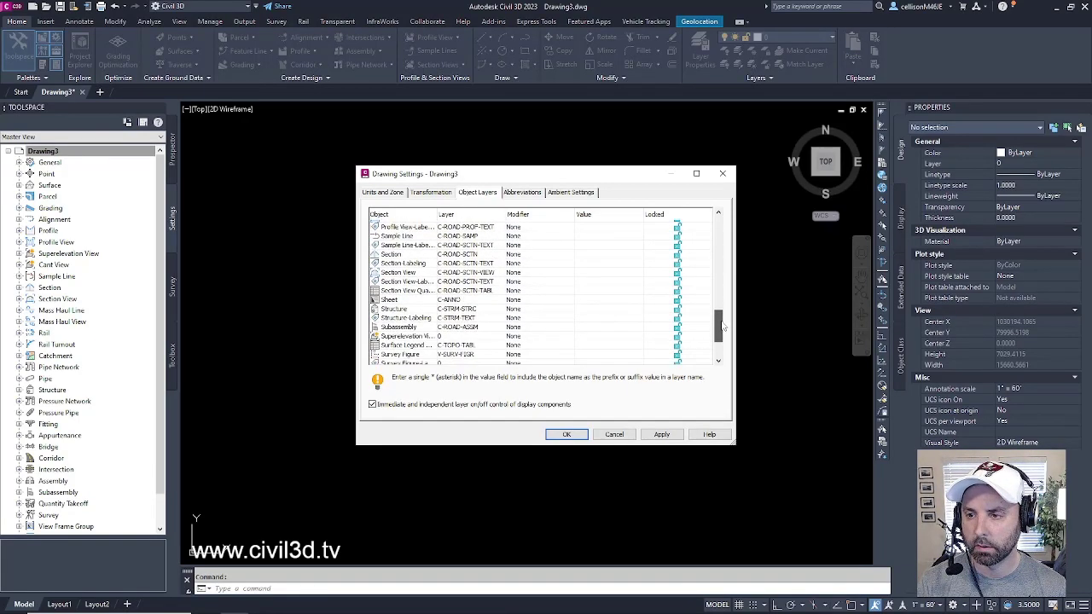
scroll("down", 3)
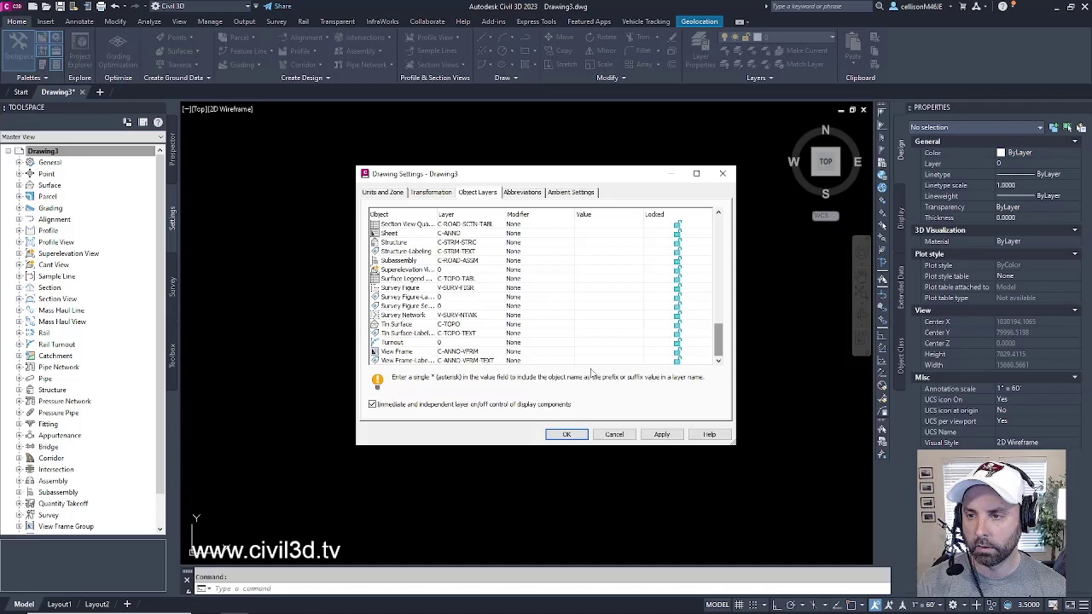
left_click(397, 324)
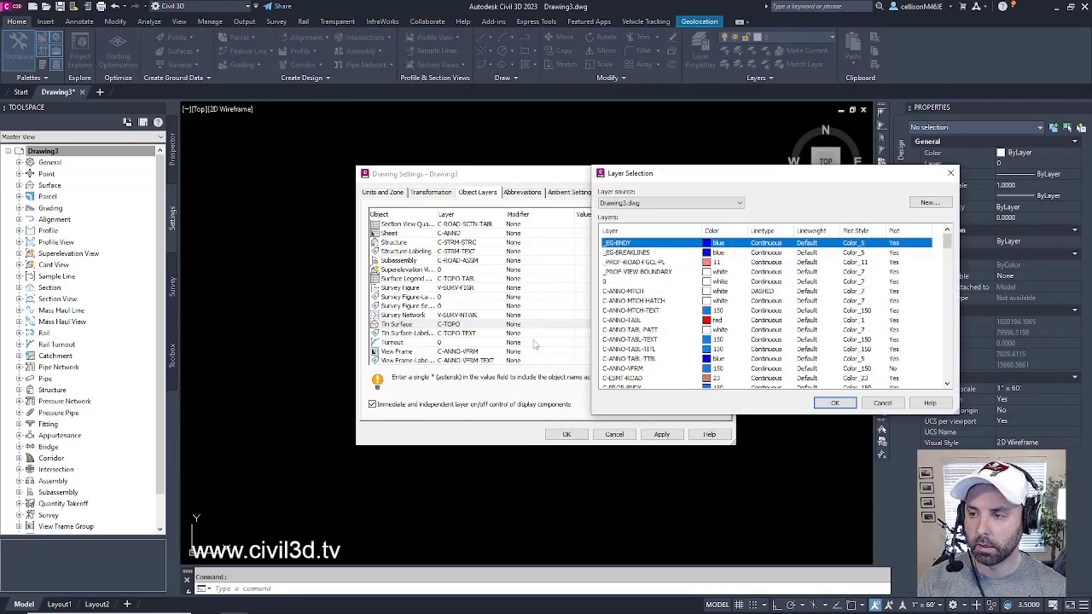
- Scroll through the available layers, then cancel Drawing Settings without changes
scroll("down", 3)
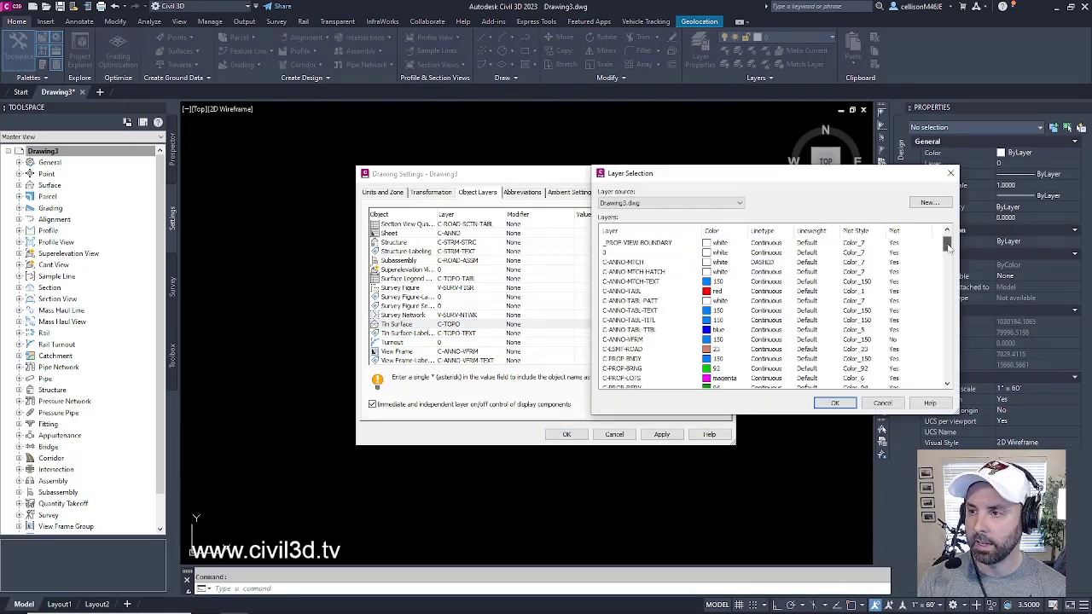
scroll("down", 3)
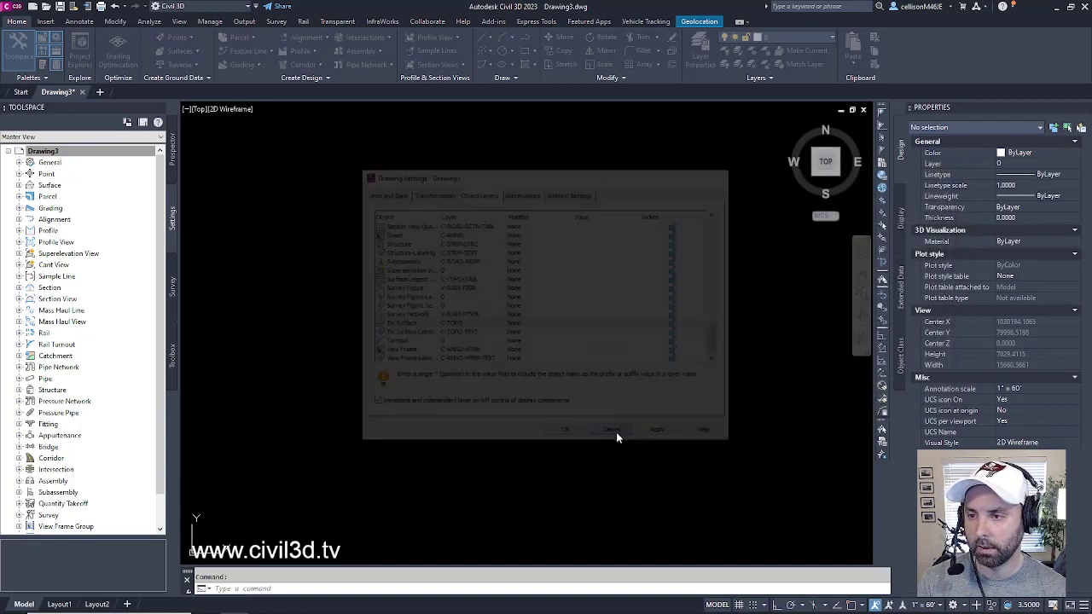
left_click(611, 429)
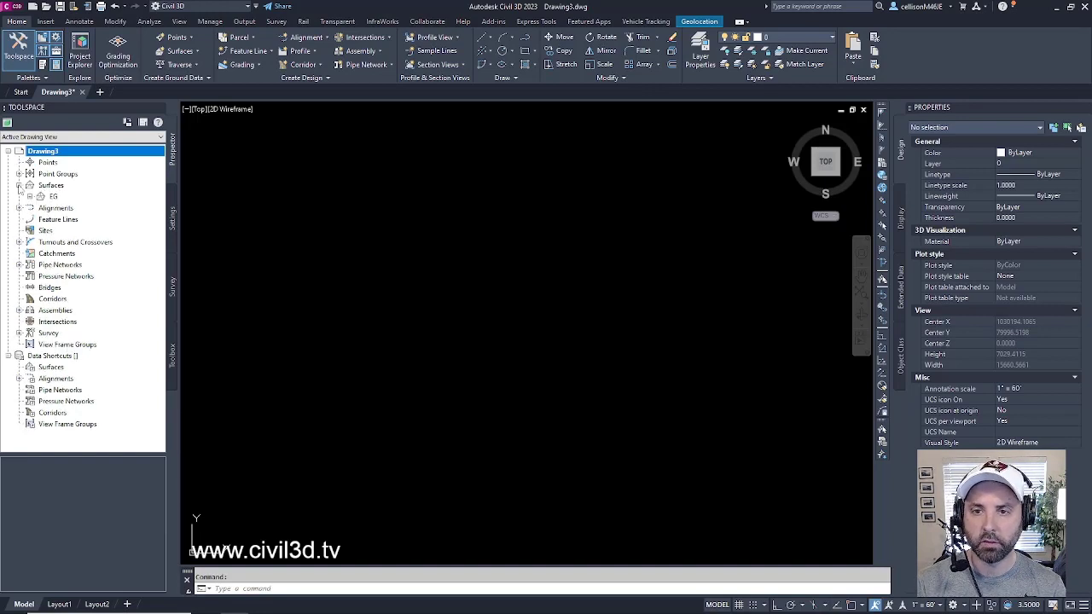
mouse_move(57, 207)
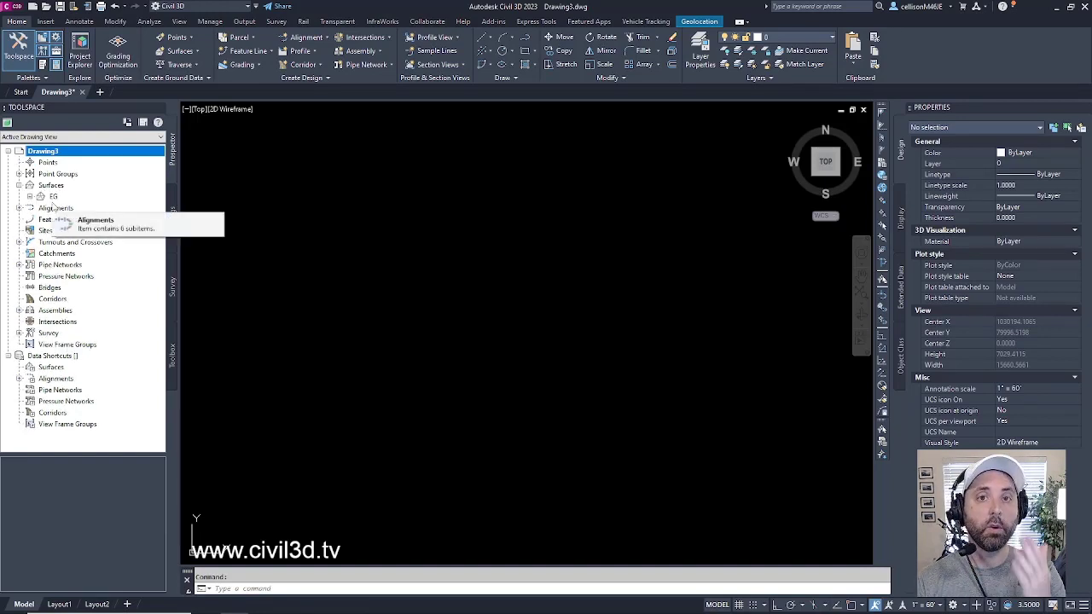
- Expand Surfaces > EG and its Definition in Prospector to show Boundaries, Breaklines and Contours
left_click(30, 196)
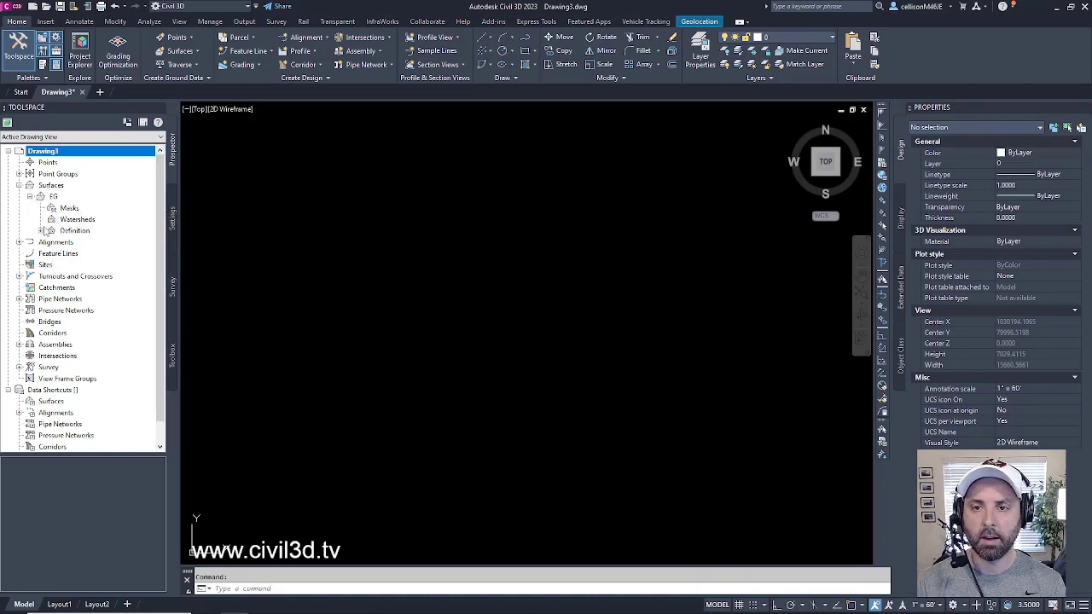
left_click(31, 230)
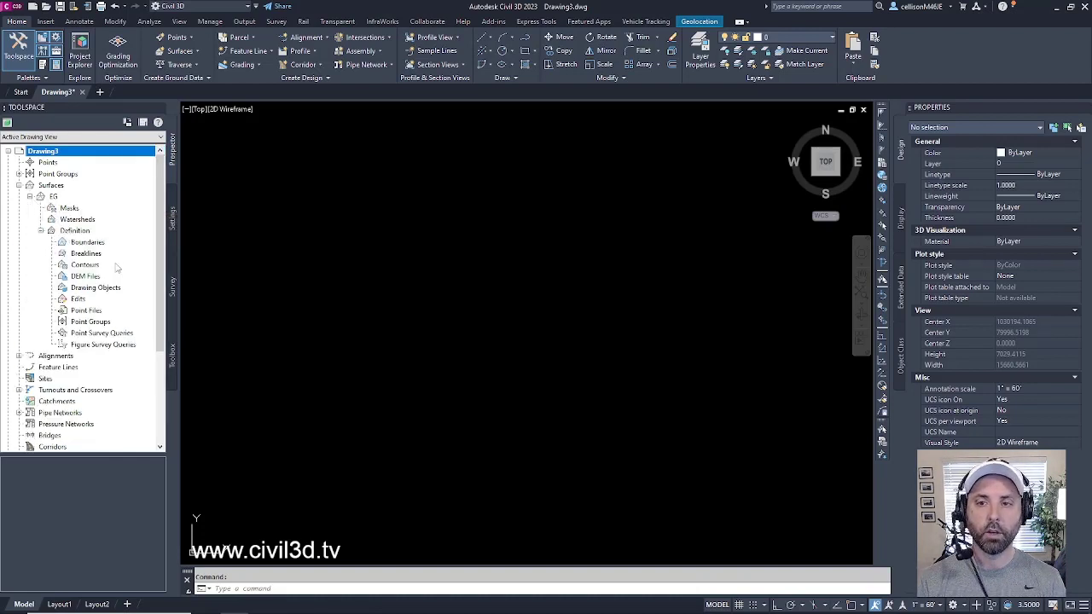
mouse_move(85, 265)
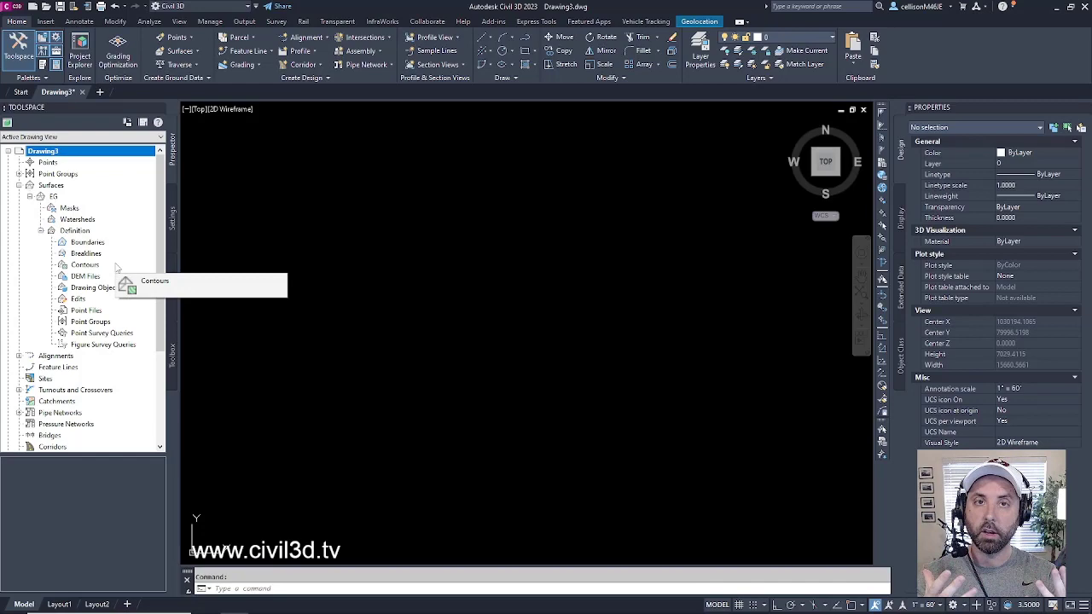